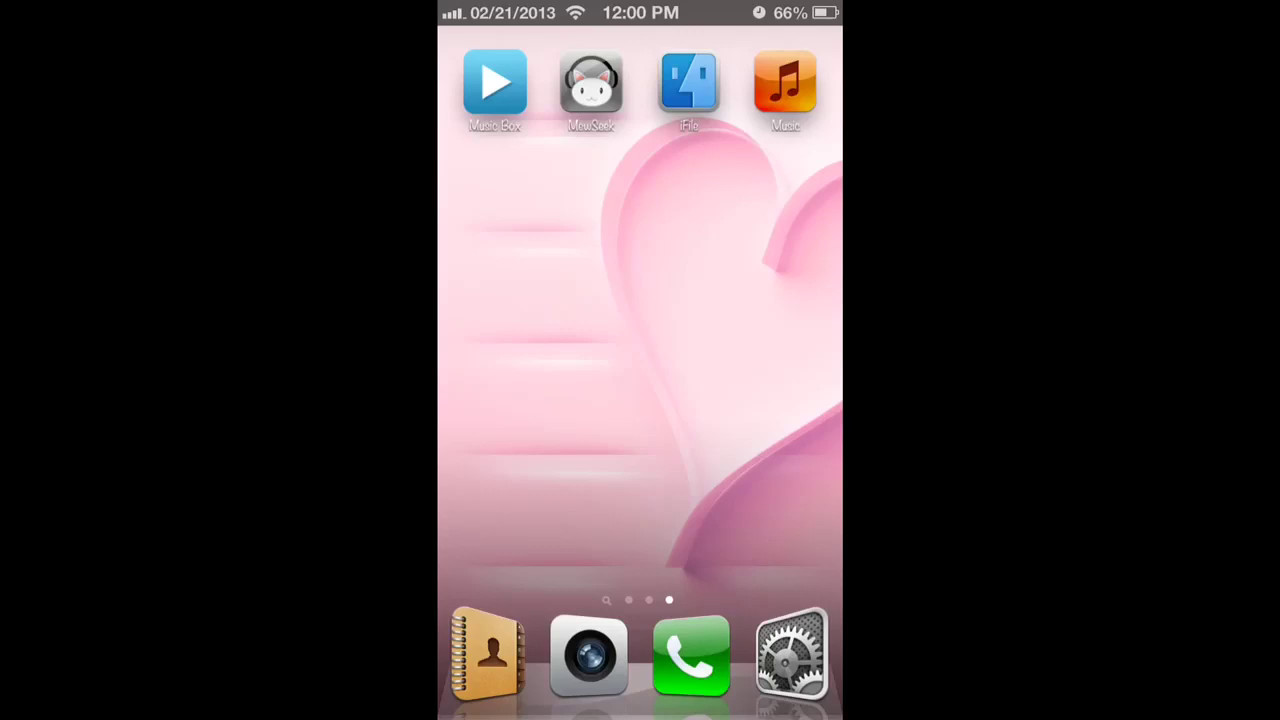
Browse to /var/mobile/Library in iFile and scroll down to Funhouse.mp3.
click(688, 82)
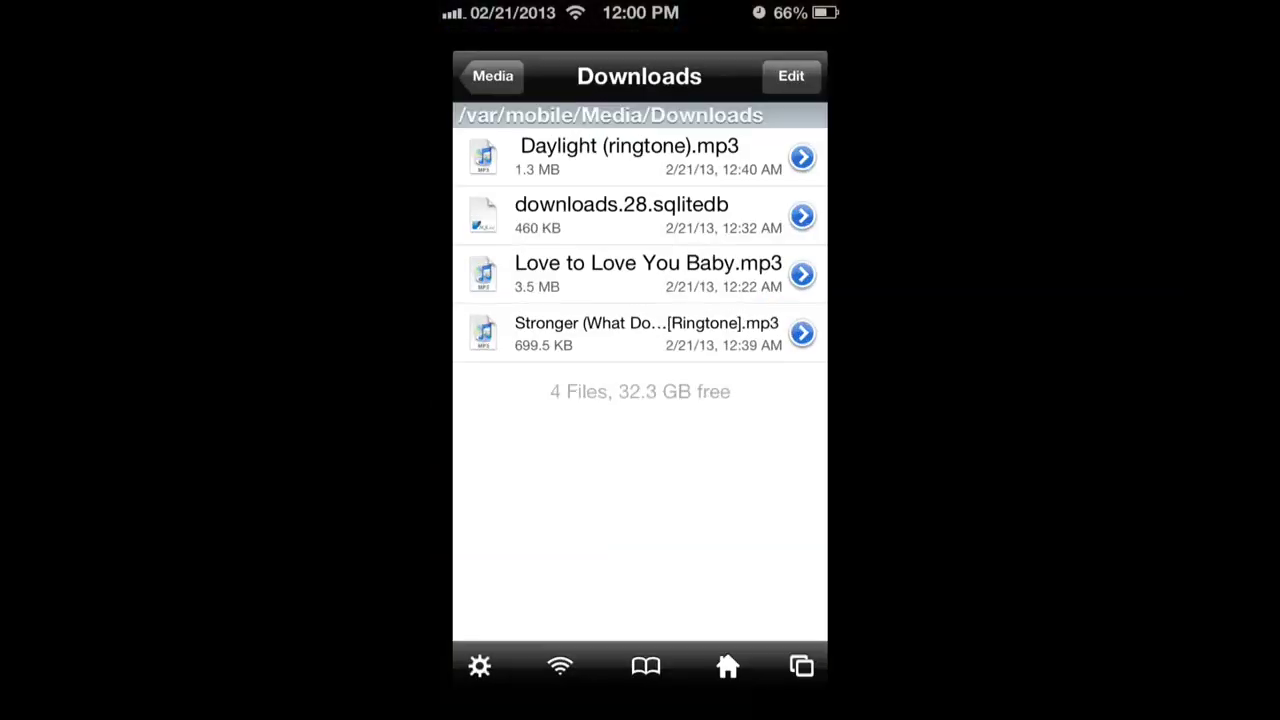
click(492, 76)
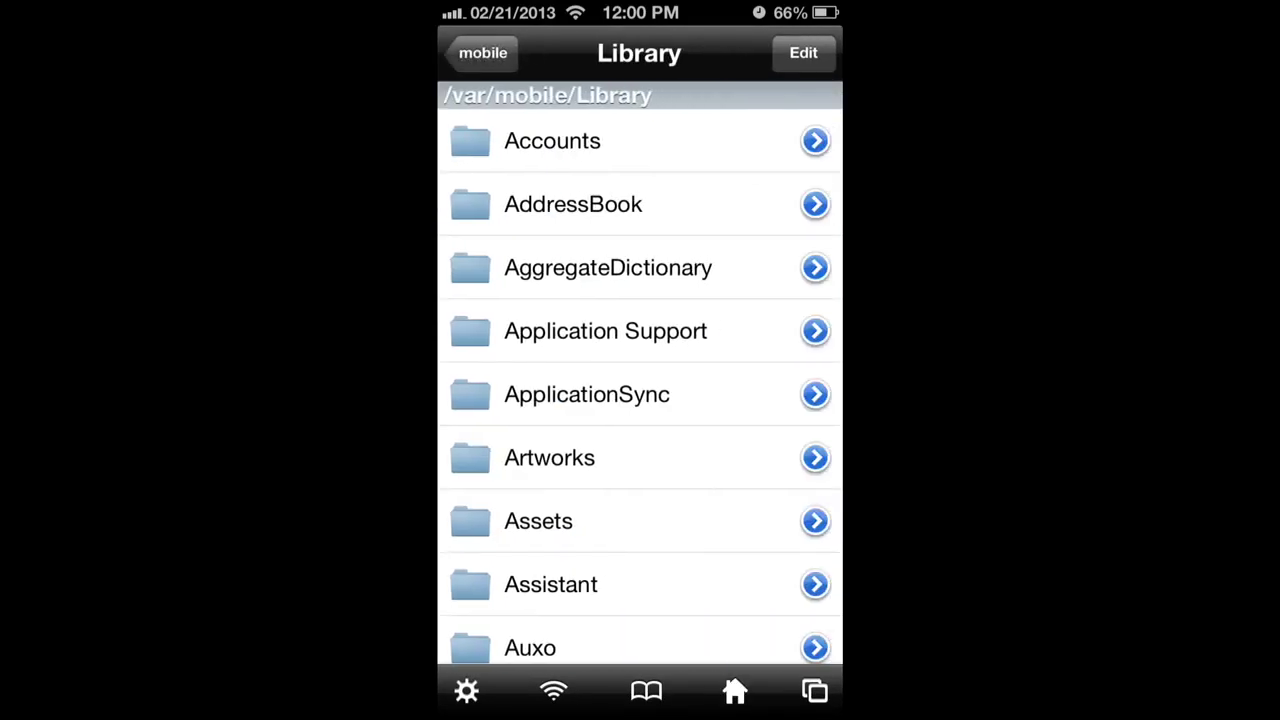
scroll(down, 3)
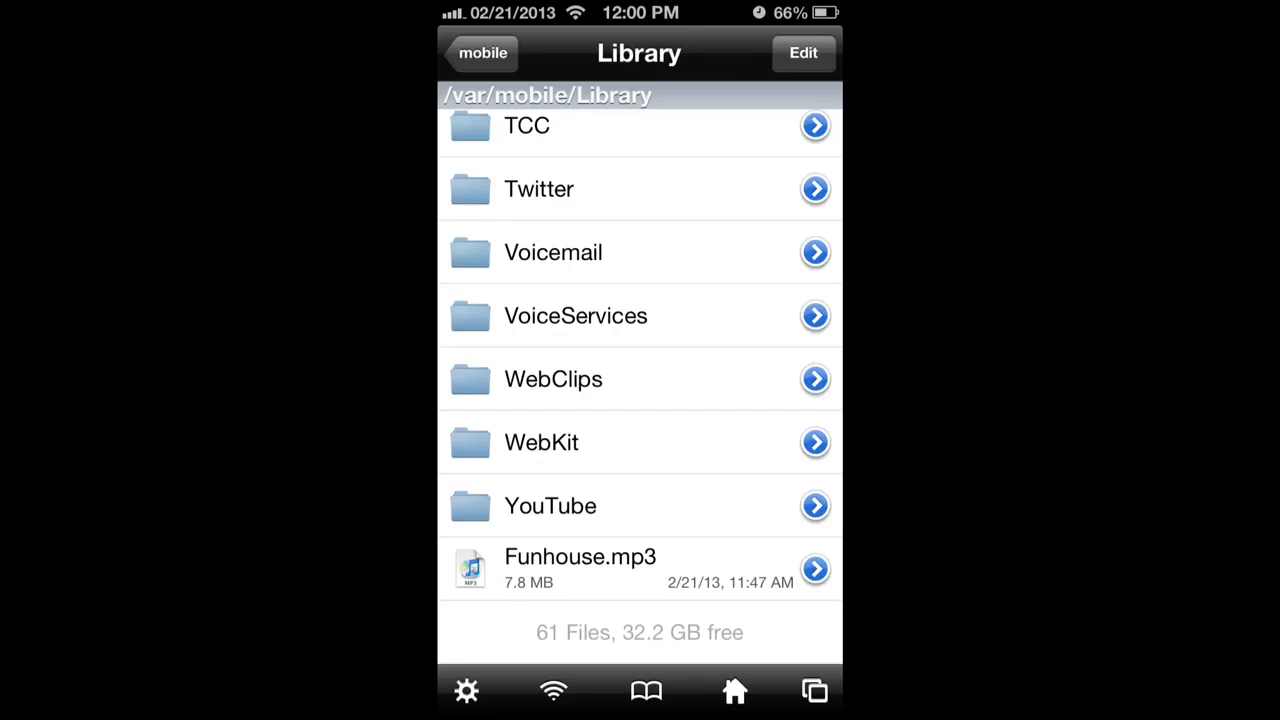
Select Funhouse.mp3 in Library and cut it to the clipboard.
click(803, 53)
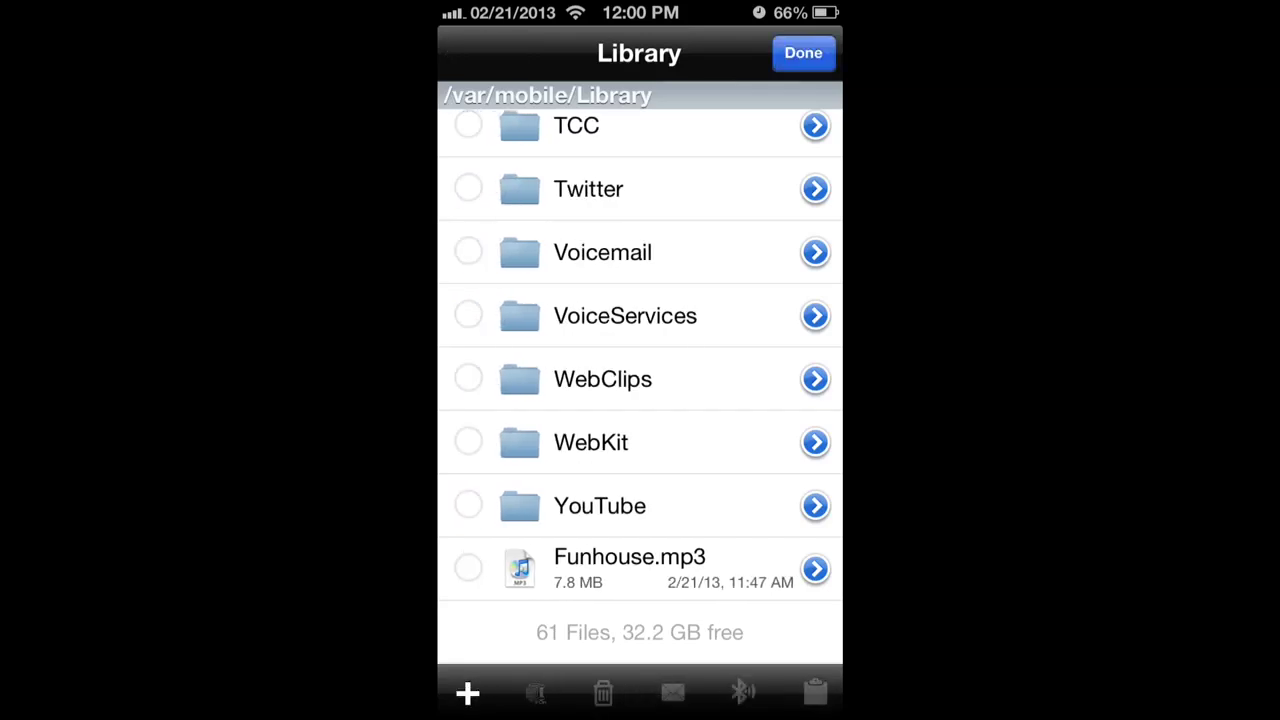
click(468, 568)
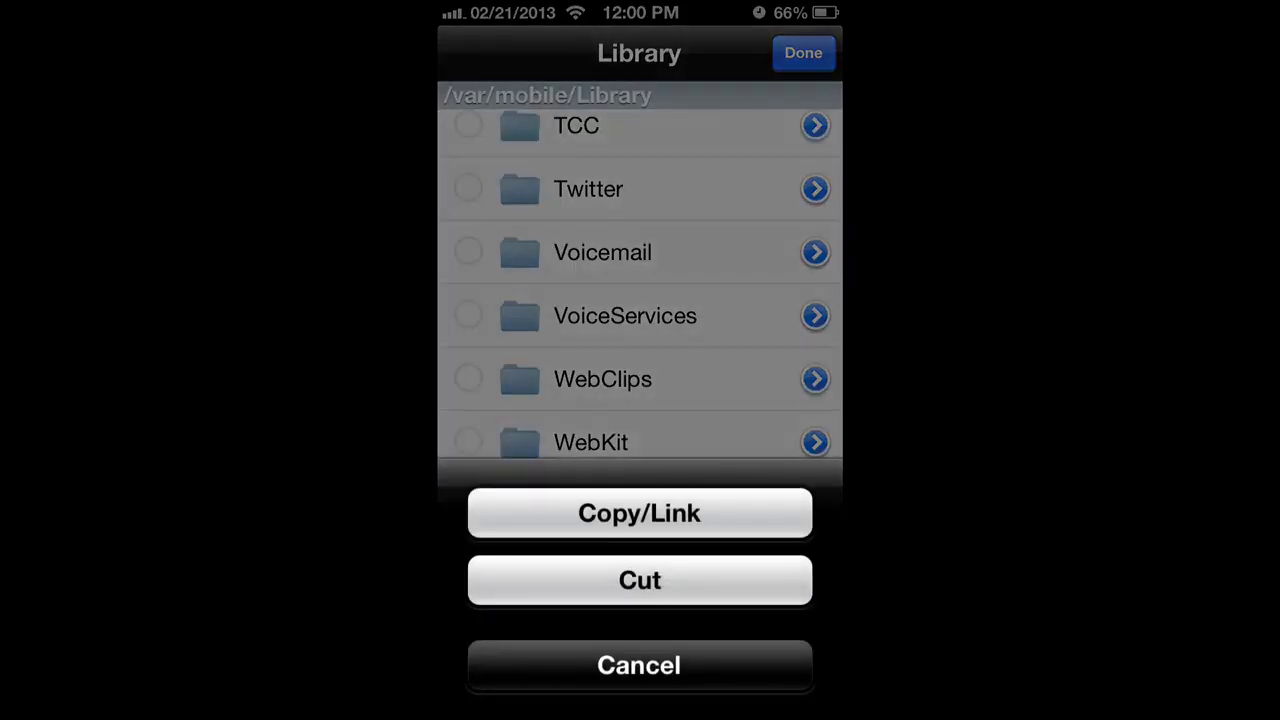
click(639, 665)
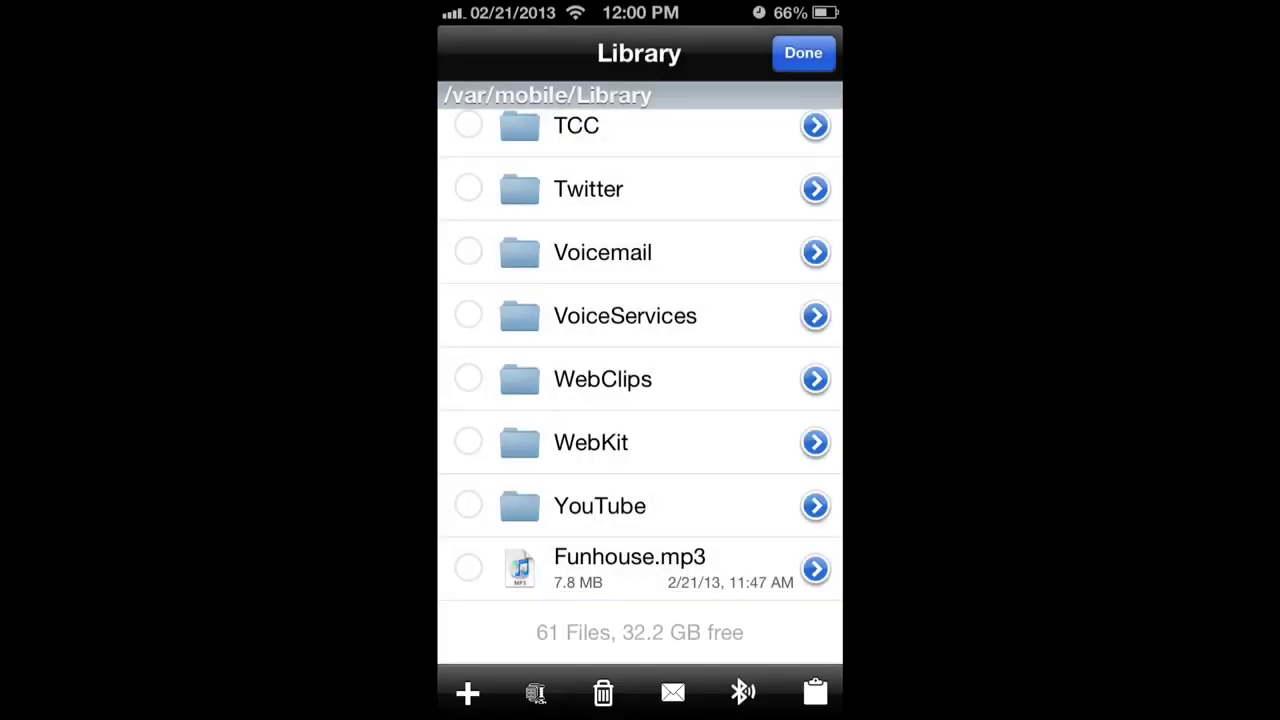
click(803, 53)
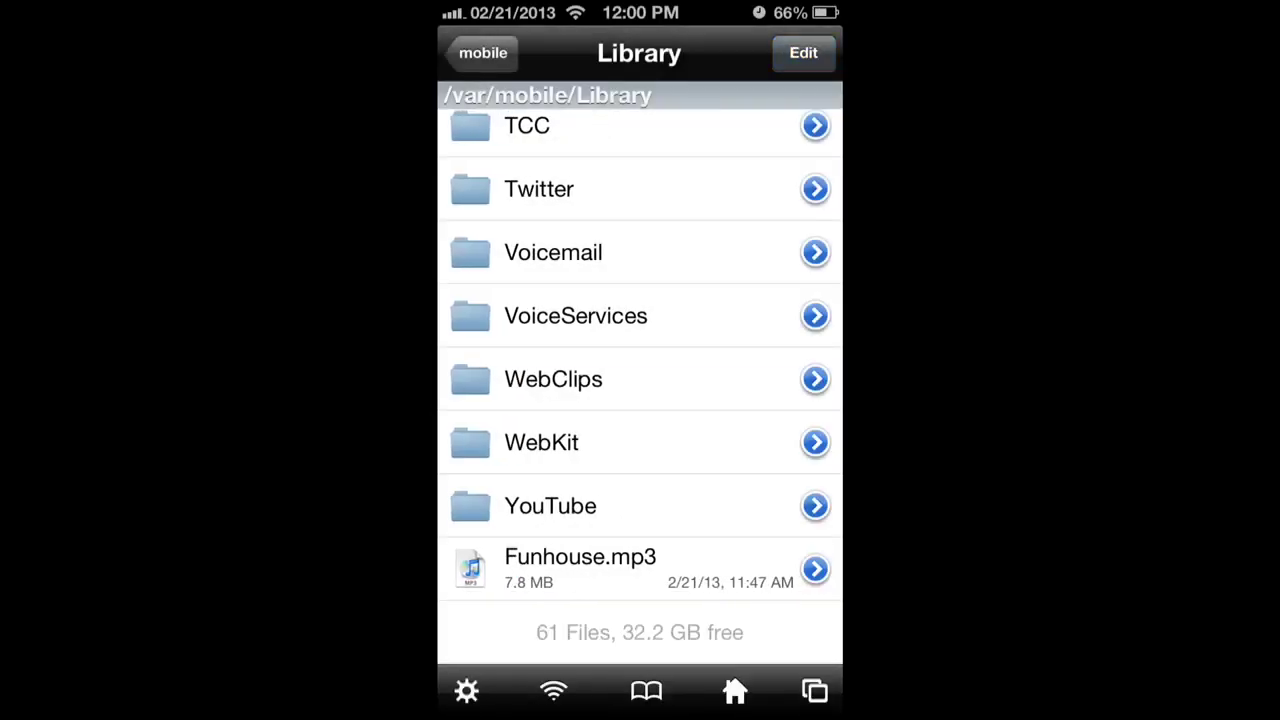
Paste Funhouse.mp3 into /var/mobile/Media/Downloads and return home.
click(483, 53)
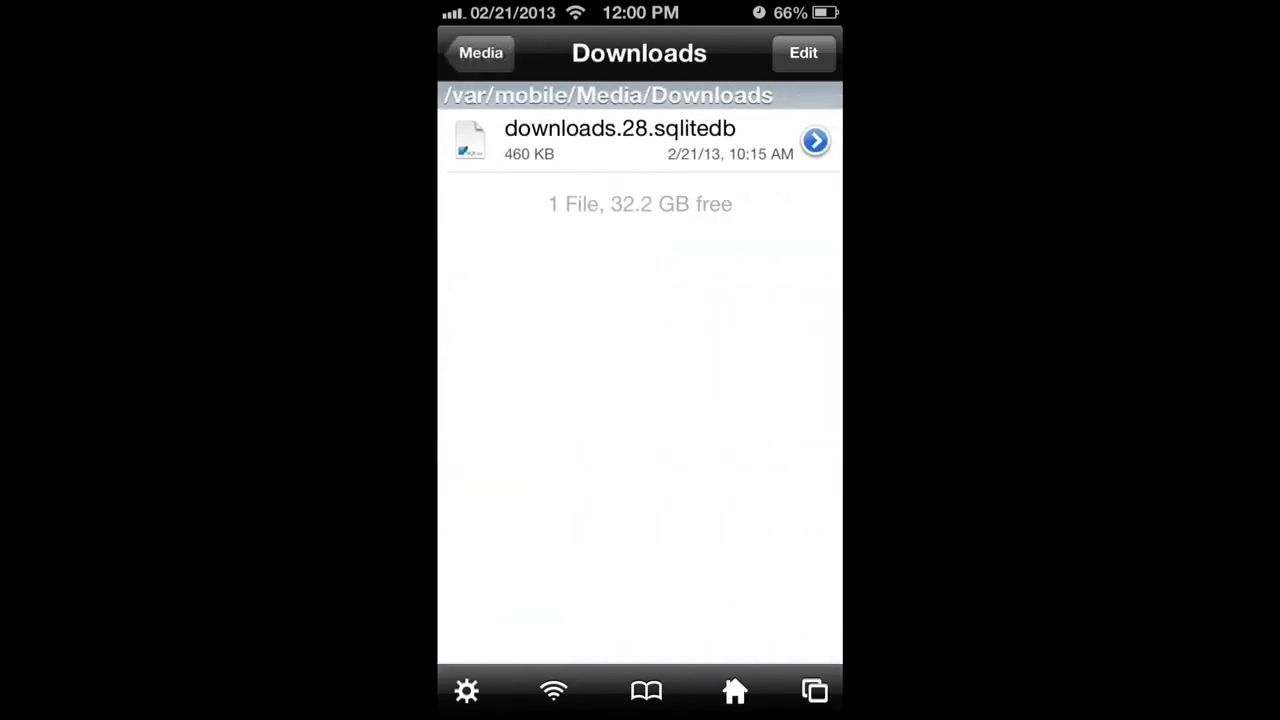
click(803, 53)
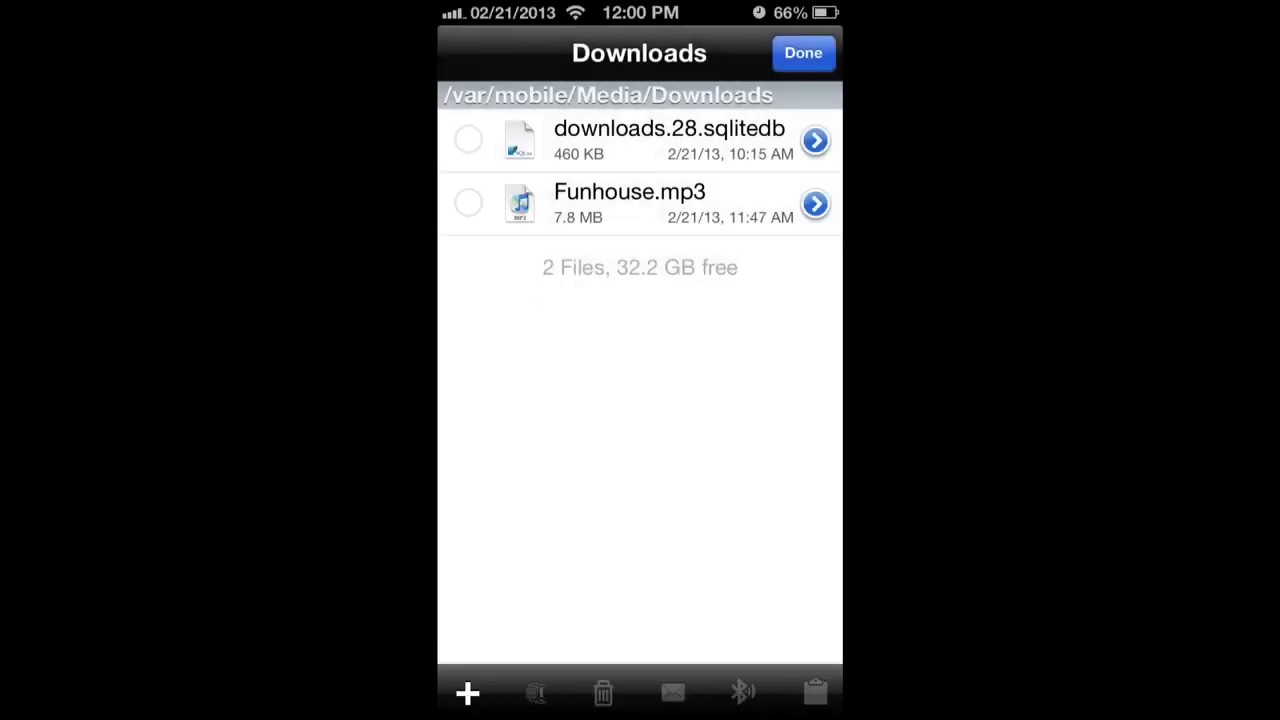
click(803, 53)
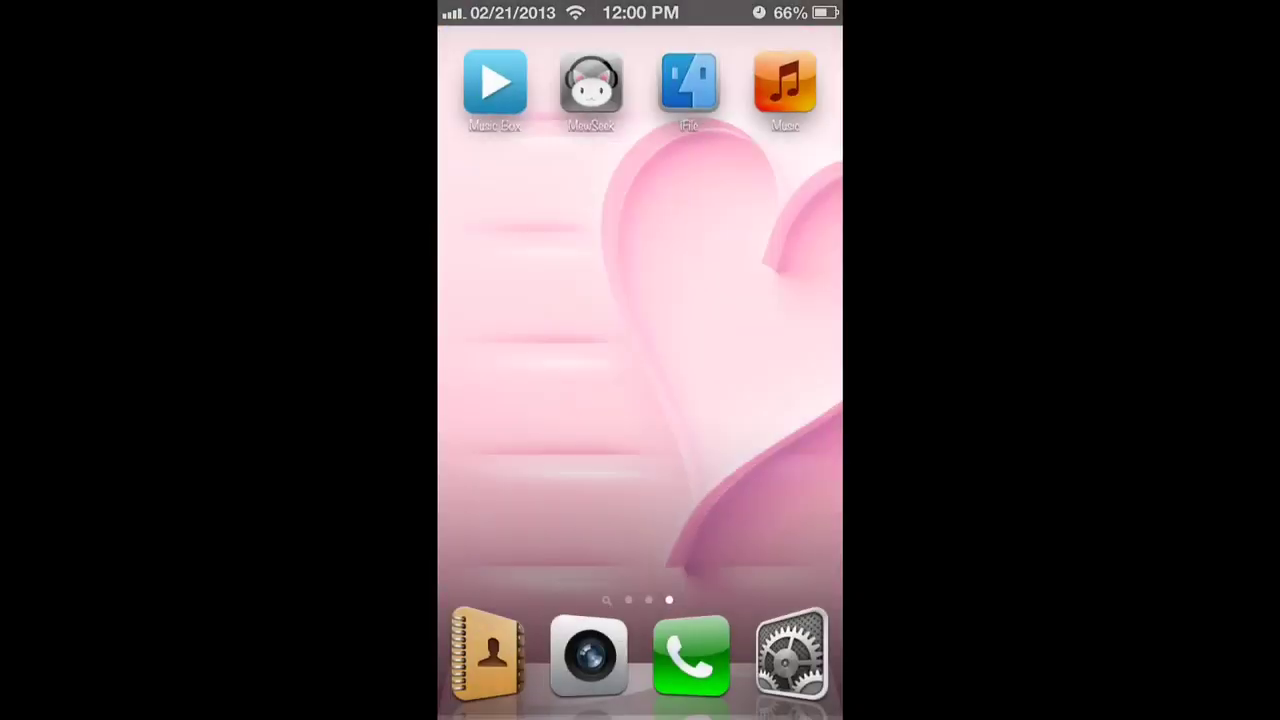
Check Funhouse by Pink in MewSeek's Downloads and add it to the iPod.
click(590, 82)
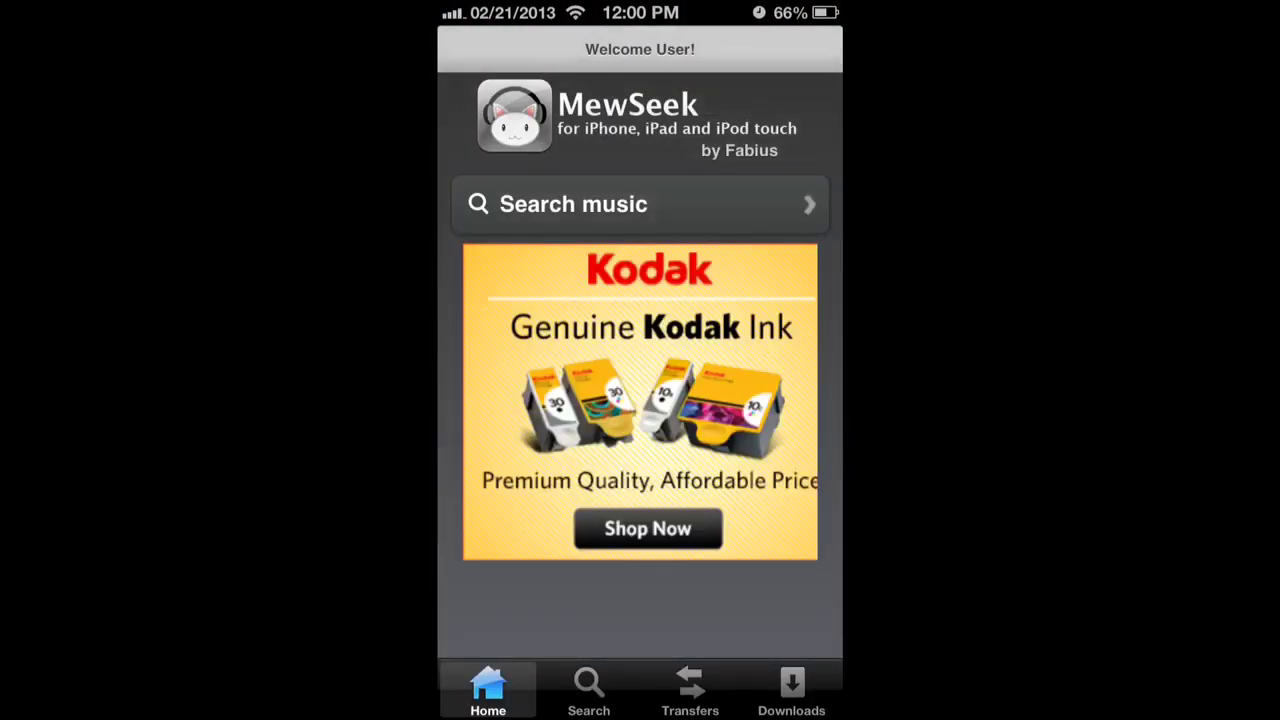
click(791, 690)
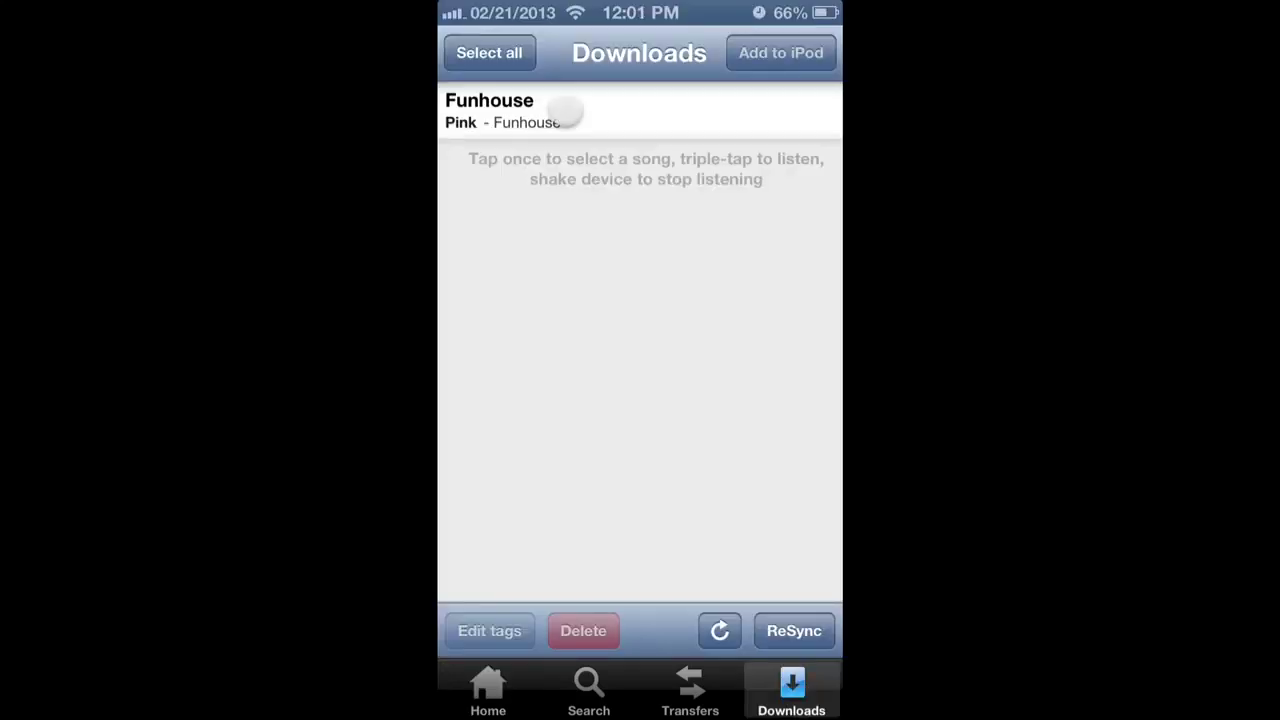
click(640, 111)
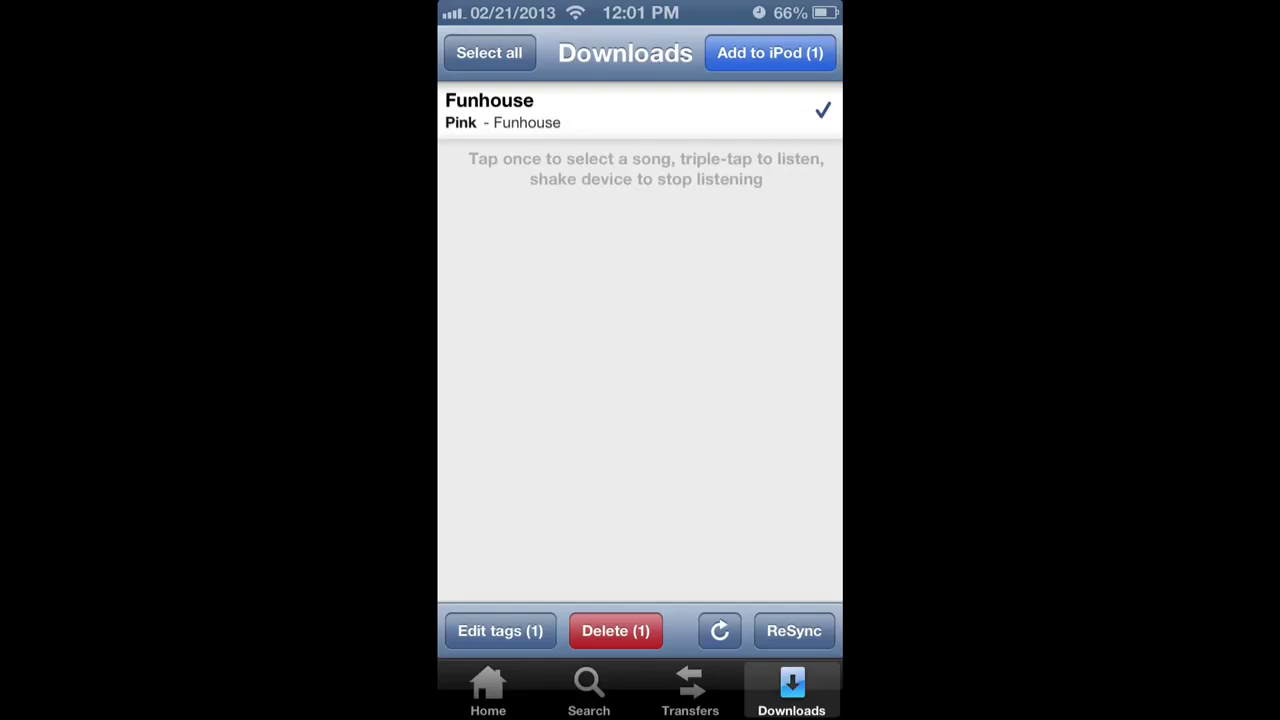
click(500, 631)
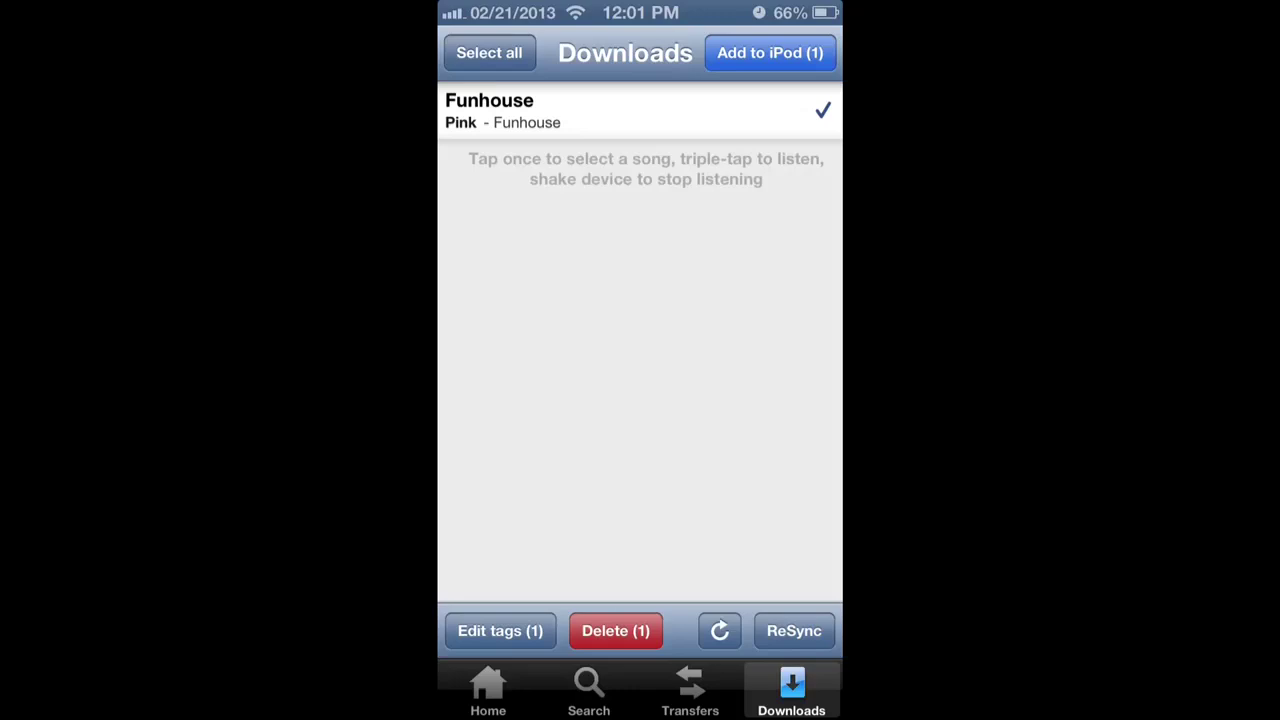
click(770, 53)
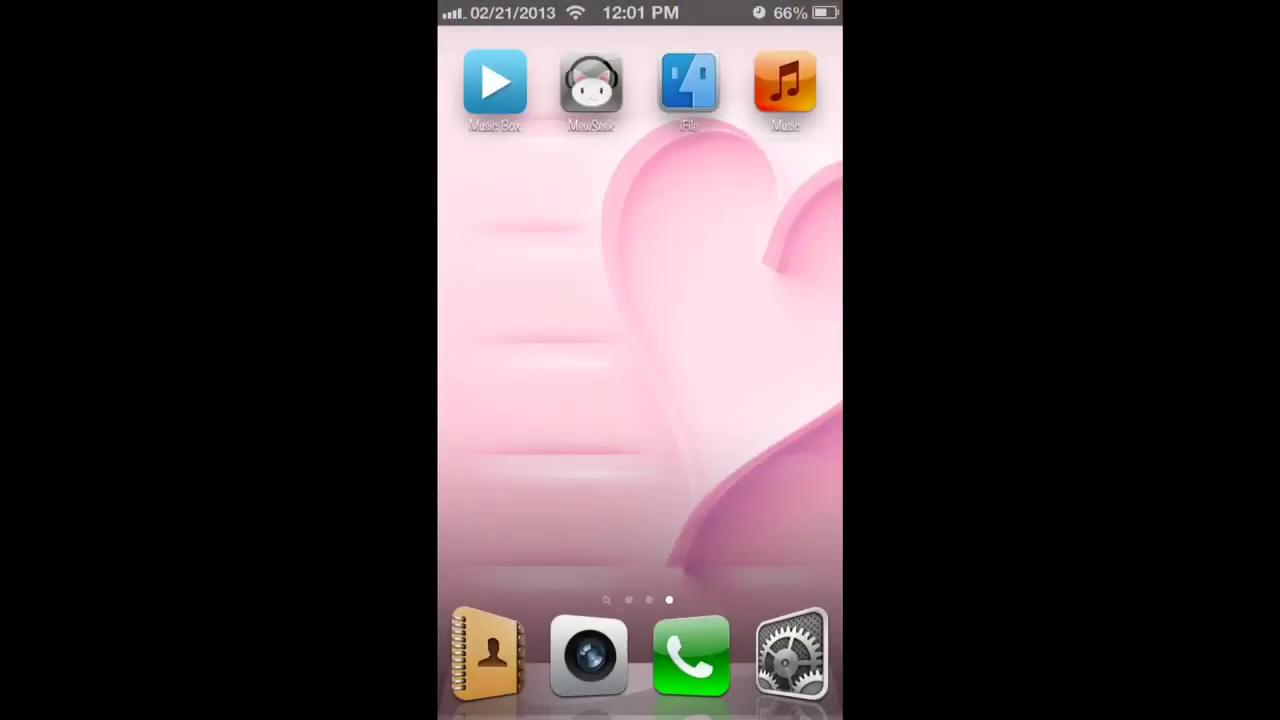
Find Funhouse by Pink in Music's Songs list near the letter F, then go home.
click(785, 82)
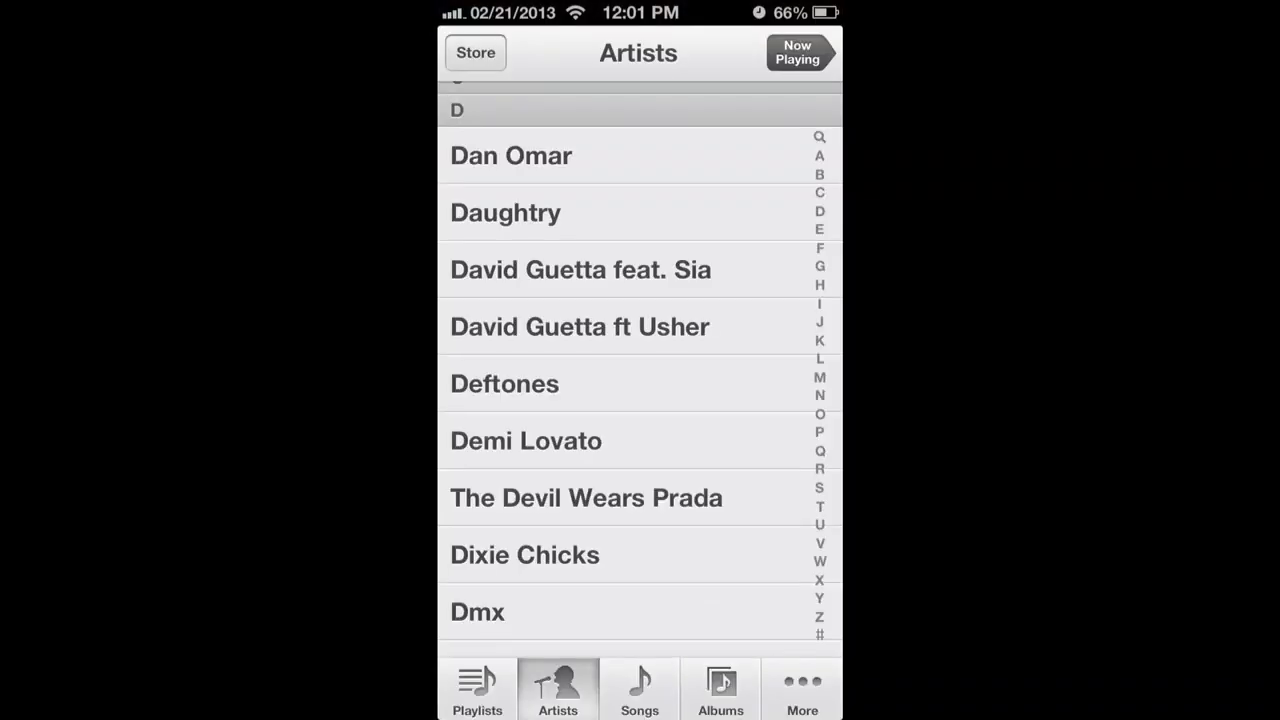
click(639, 688)
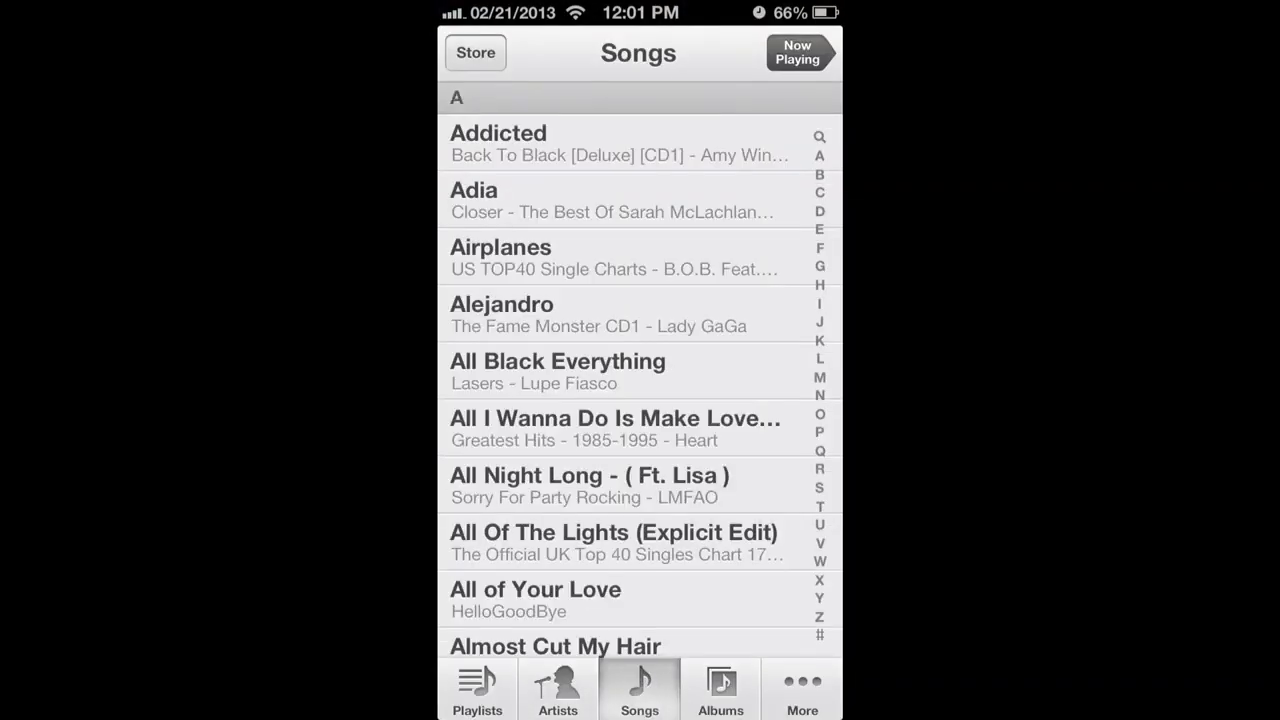
click(819, 266)
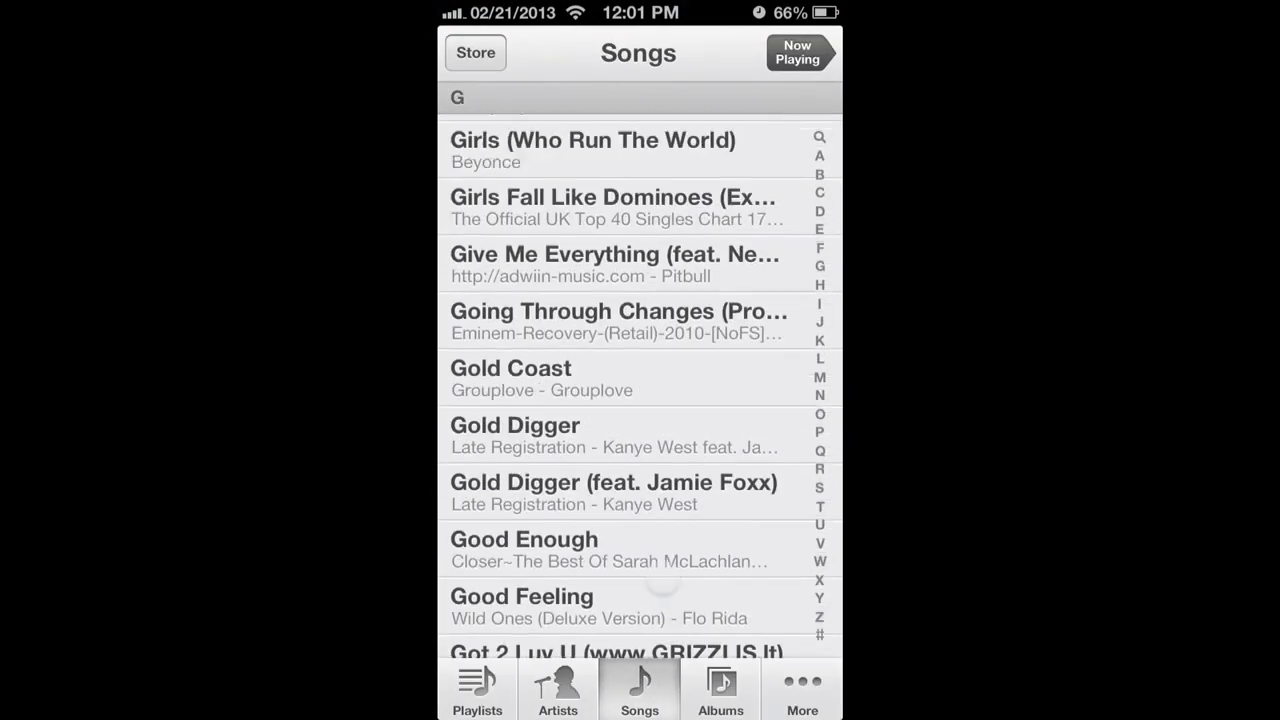
scroll(up, 3)
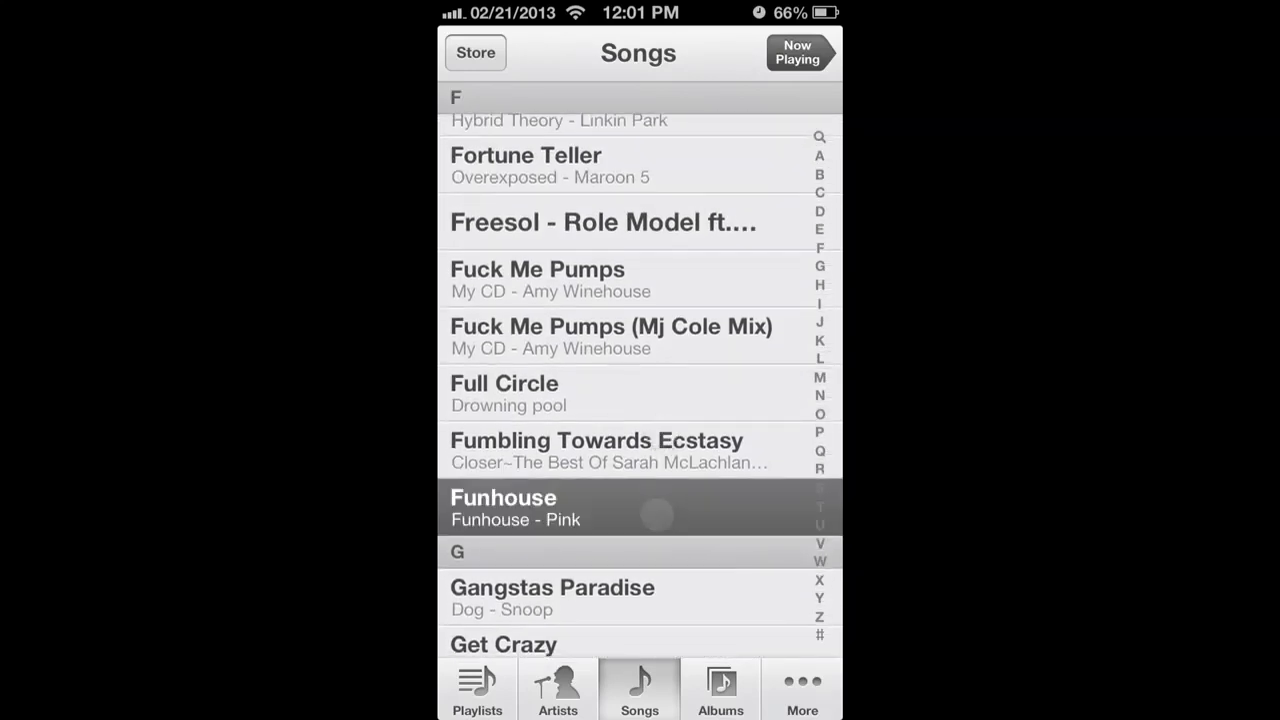
key(home)
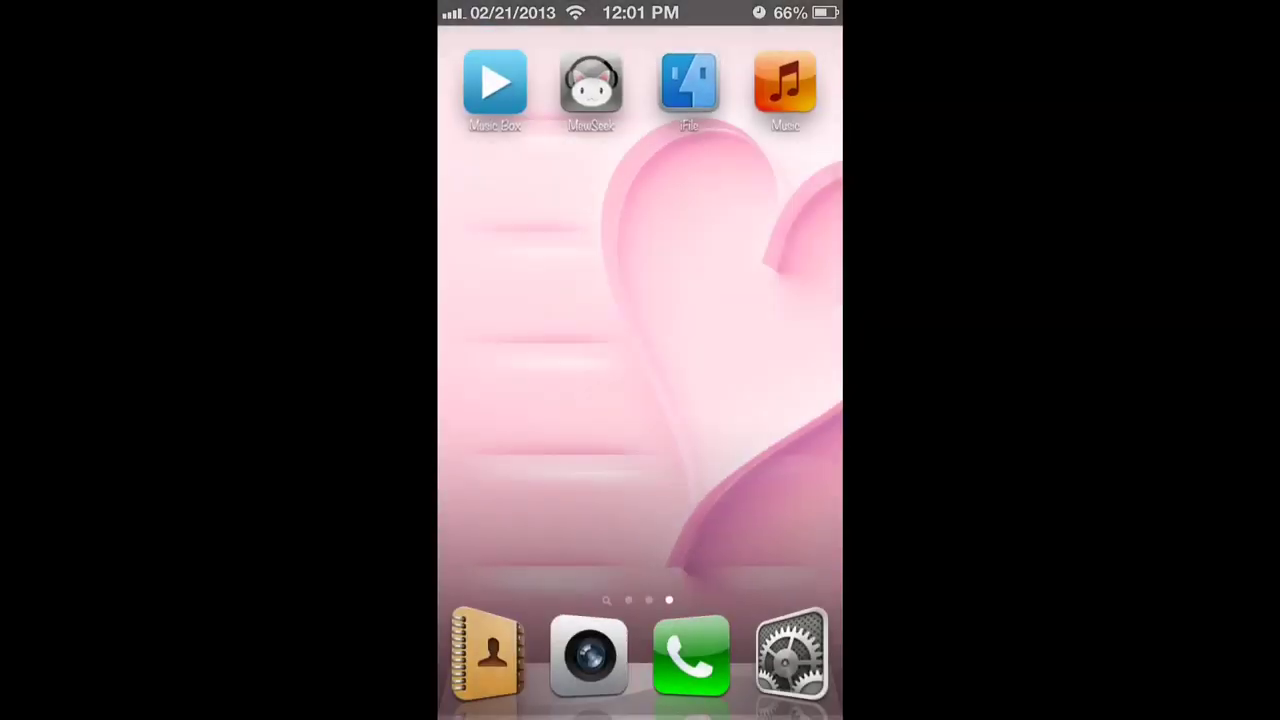